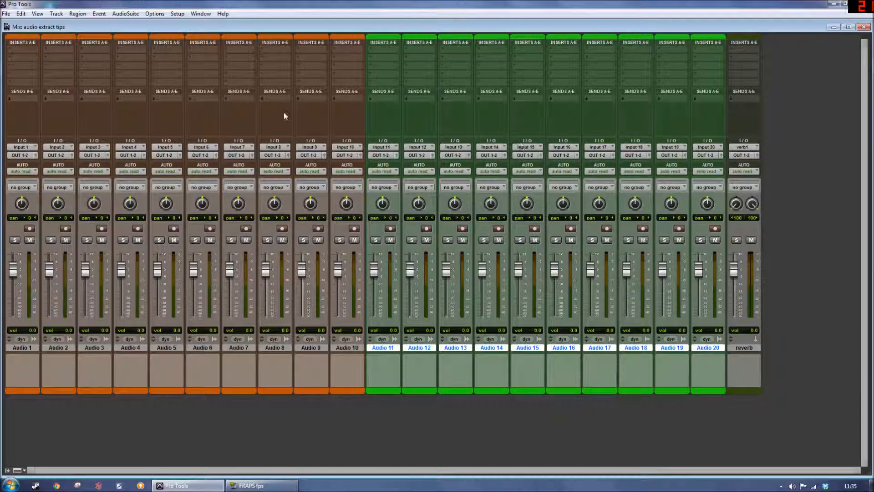
mouse_move(289, 177)
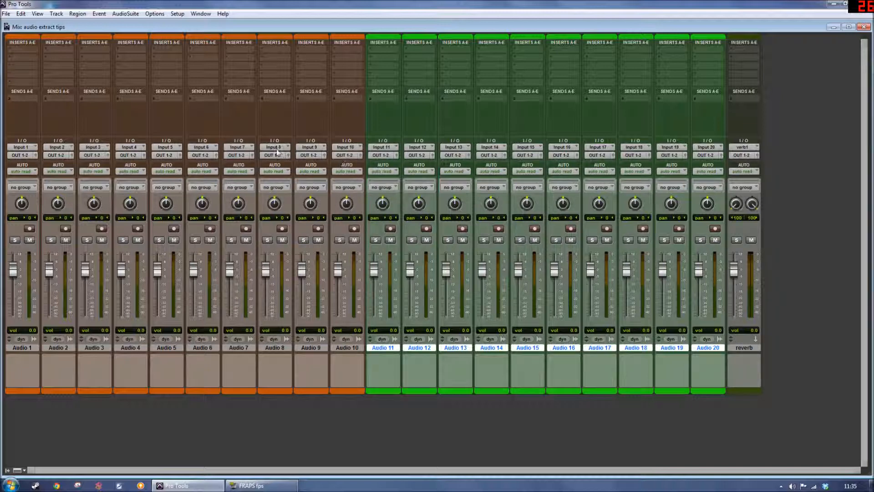
- Set every track's input to interface Input 4 (Mono) in one batch change from Audio 9
click(310, 147)
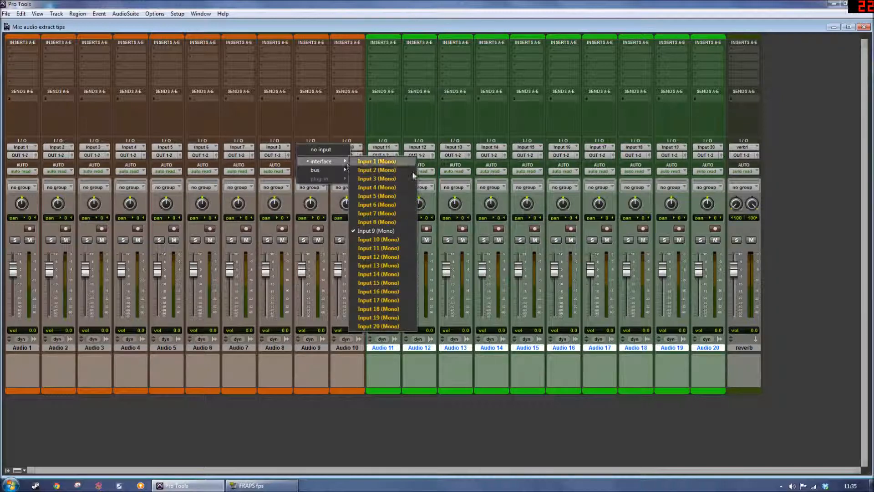
click(376, 187)
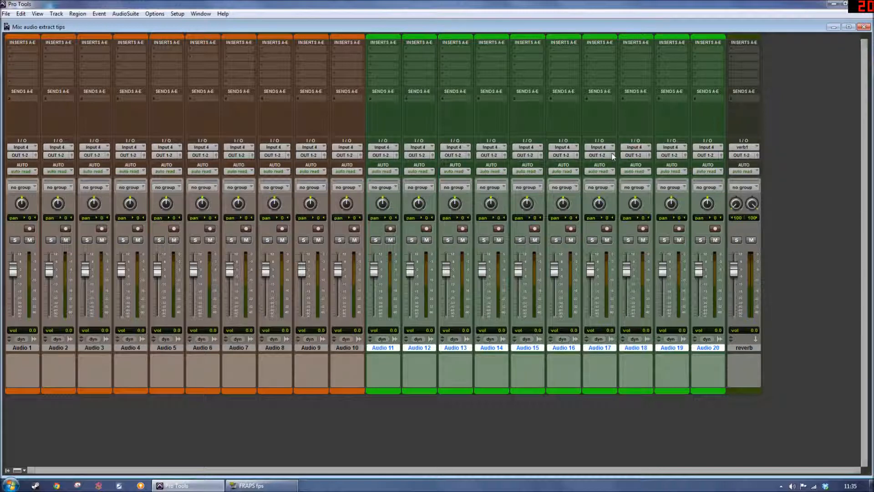
mouse_move(388, 357)
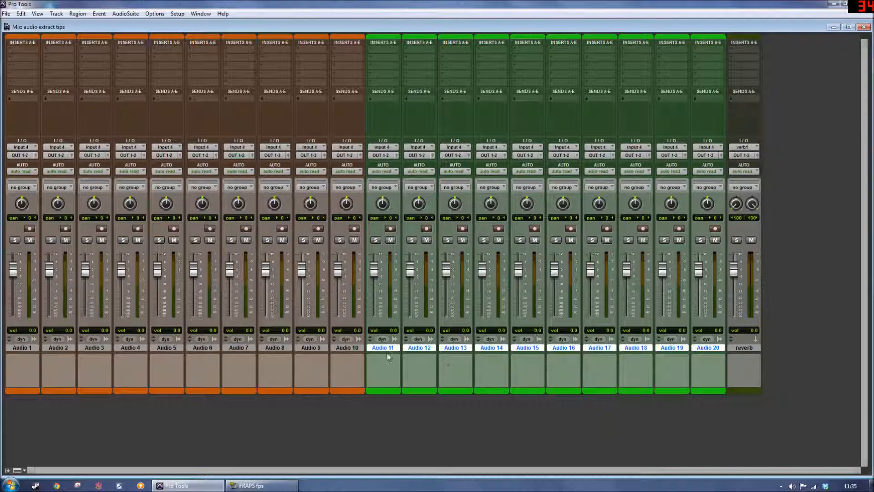
- Select tracks Audio 10 through Audio 14 as a group ready to share Input 9
click(346, 346)
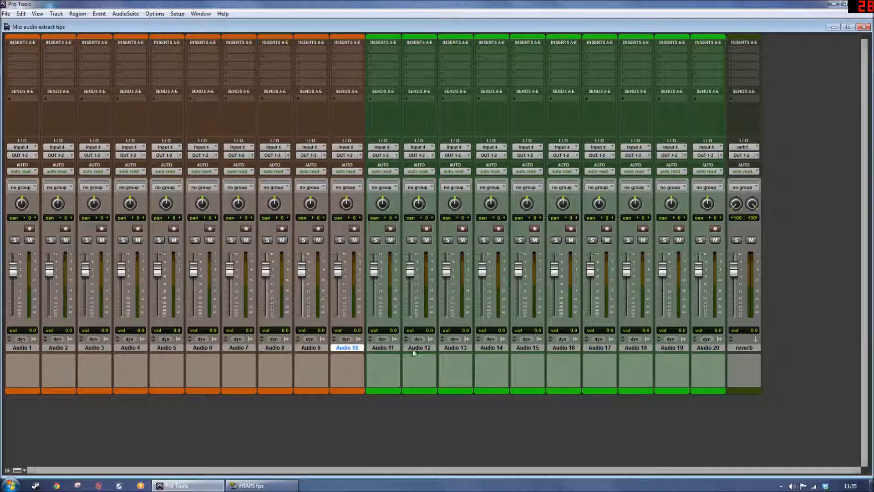
click(382, 347)
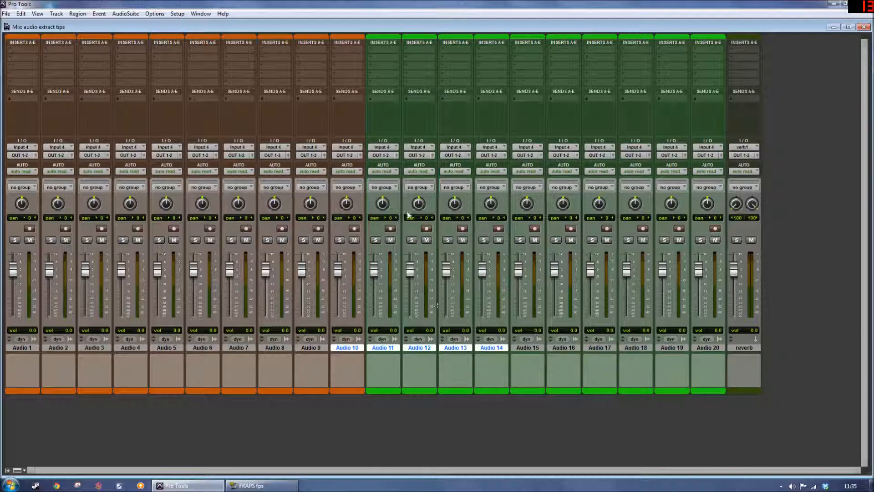
mouse_move(352, 147)
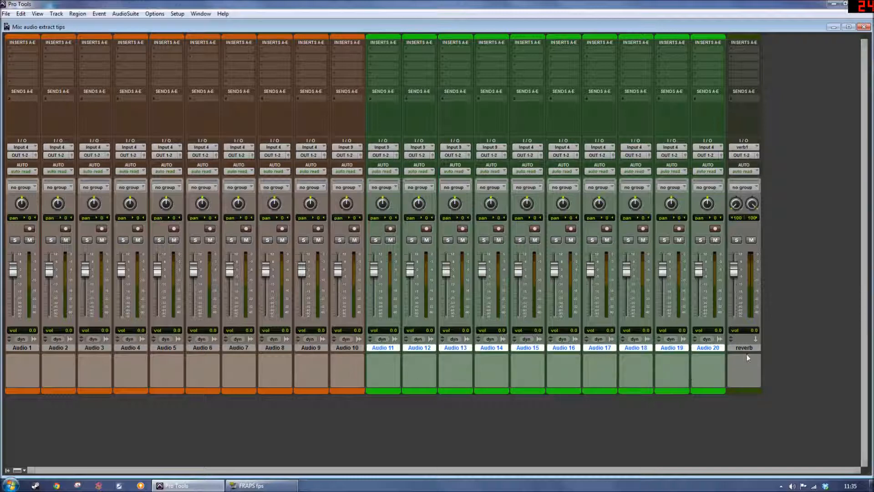
mouse_move(515, 119)
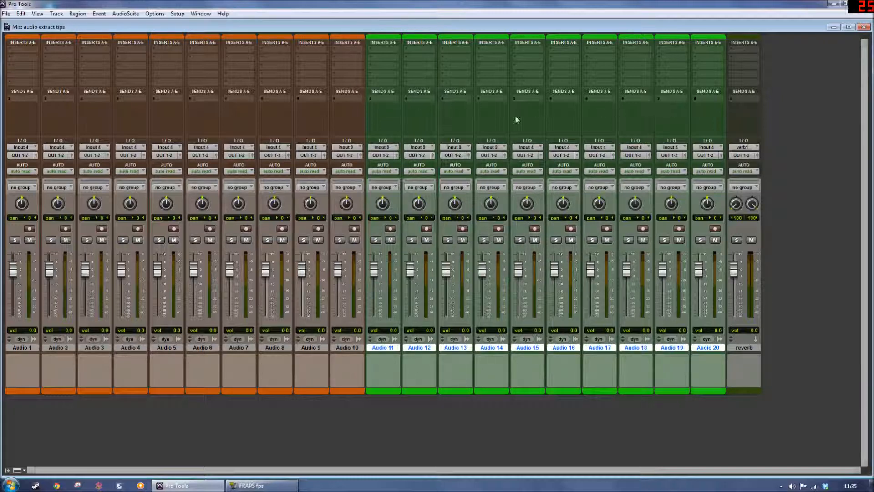
click(382, 91)
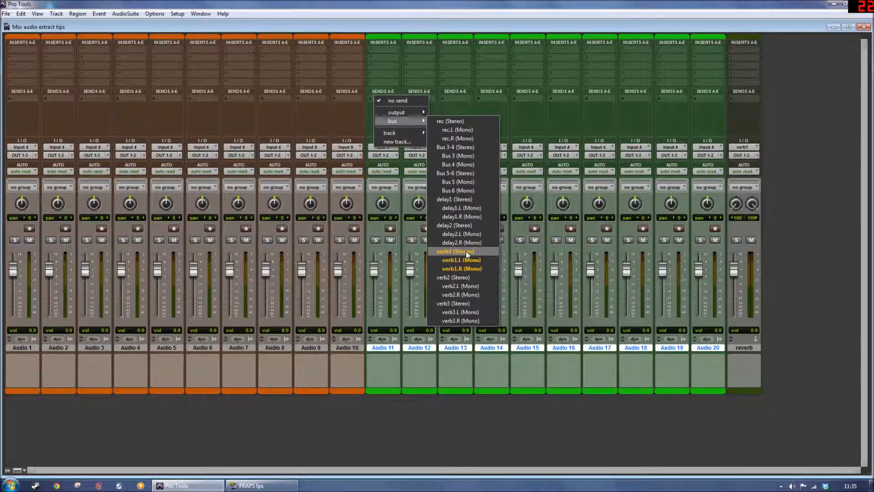
click(453, 251)
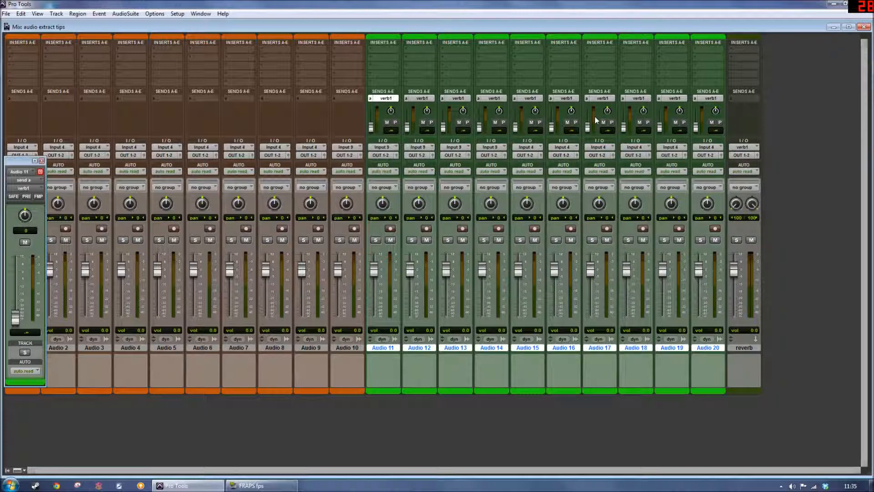
mouse_move(391, 116)
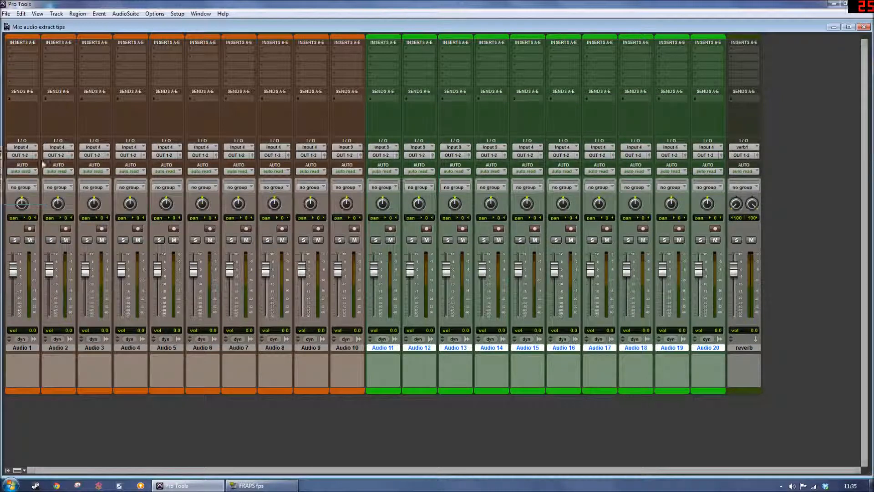
mouse_move(478, 228)
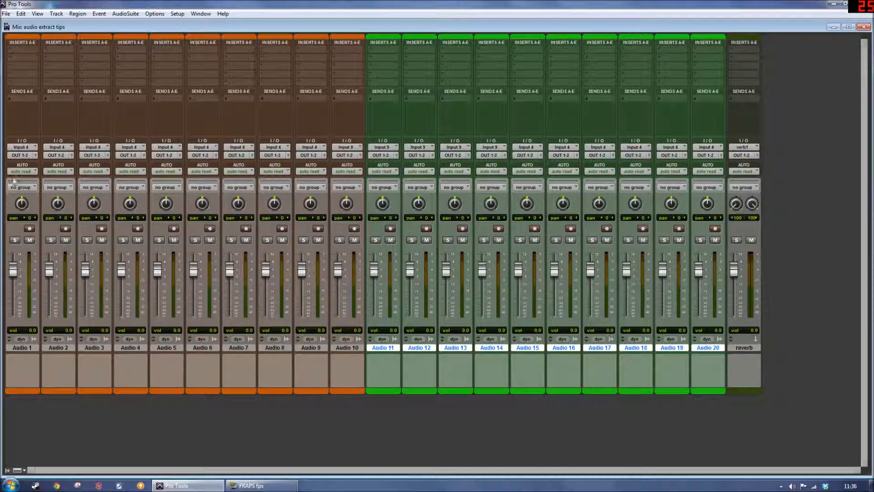
mouse_move(108, 134)
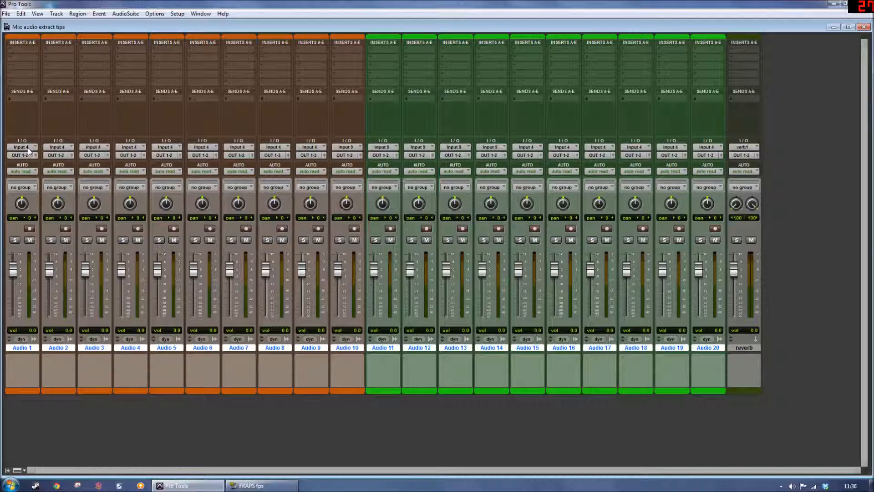
- Cascade inputs from Audio 1's selector so Audio 1–20 take Inputs 1–20 in order
click(21, 147)
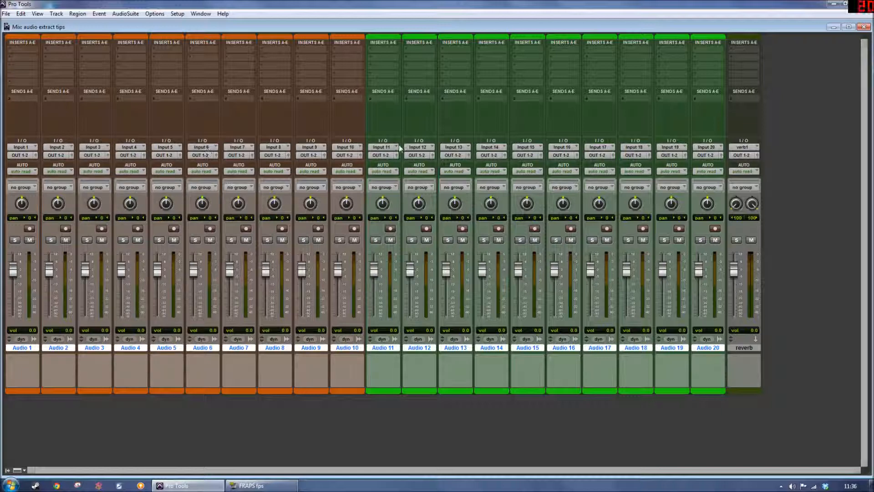
mouse_move(717, 290)
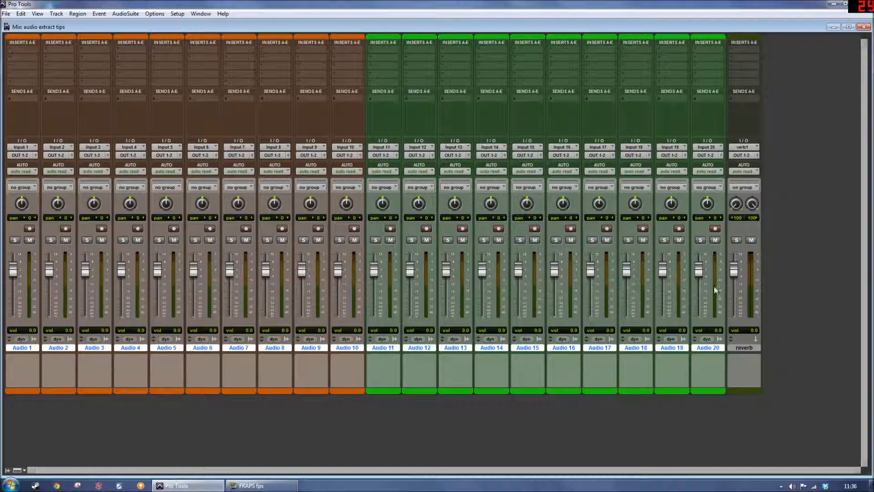
mouse_move(779, 180)
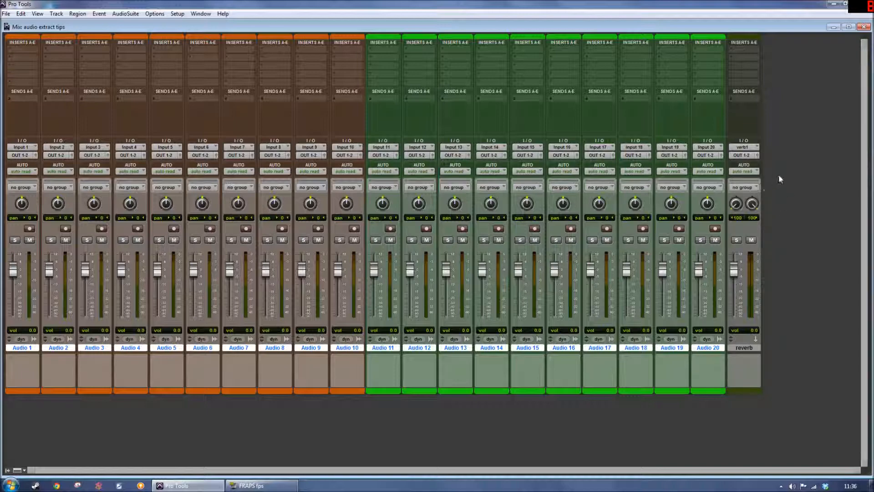
mouse_move(791, 176)
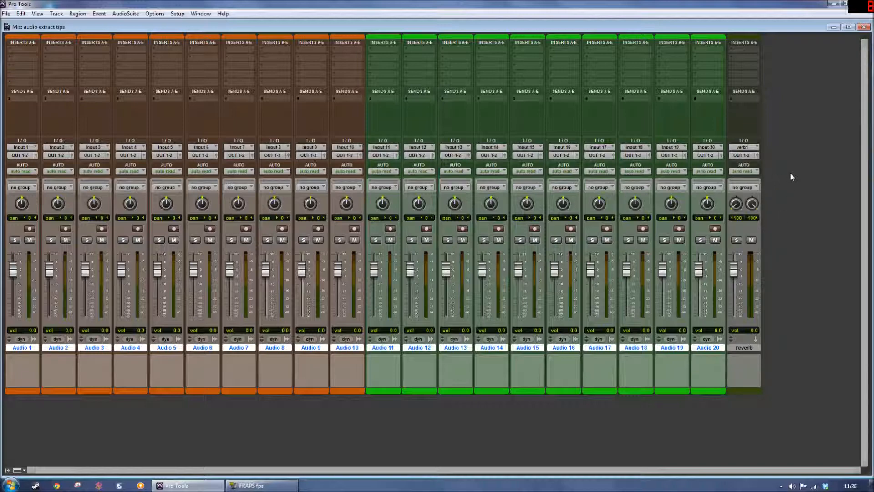